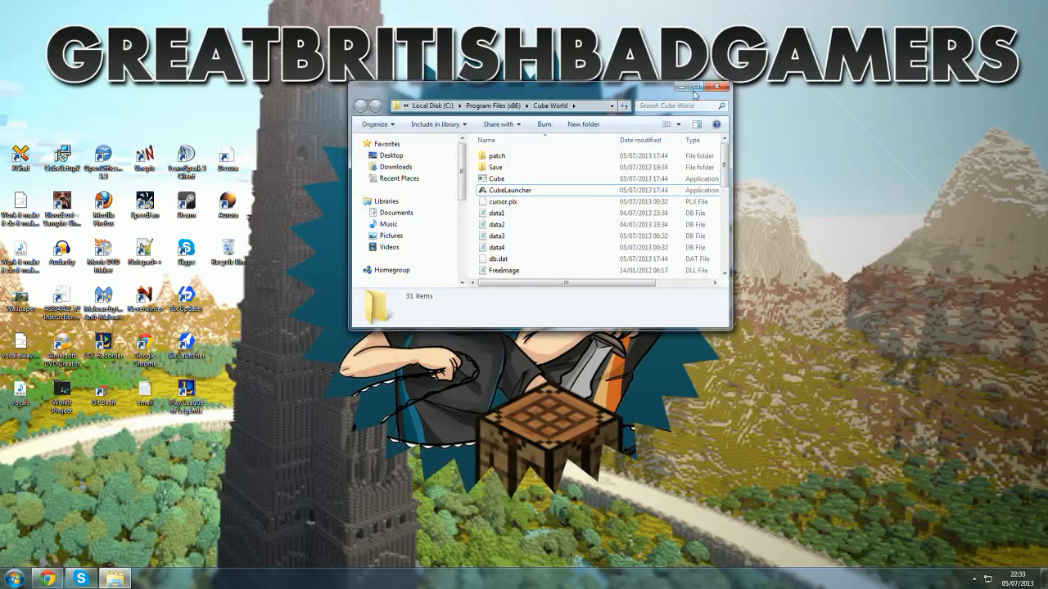
- Maximize the Cube World folder window and select the cursor.plx file
click(695, 87)
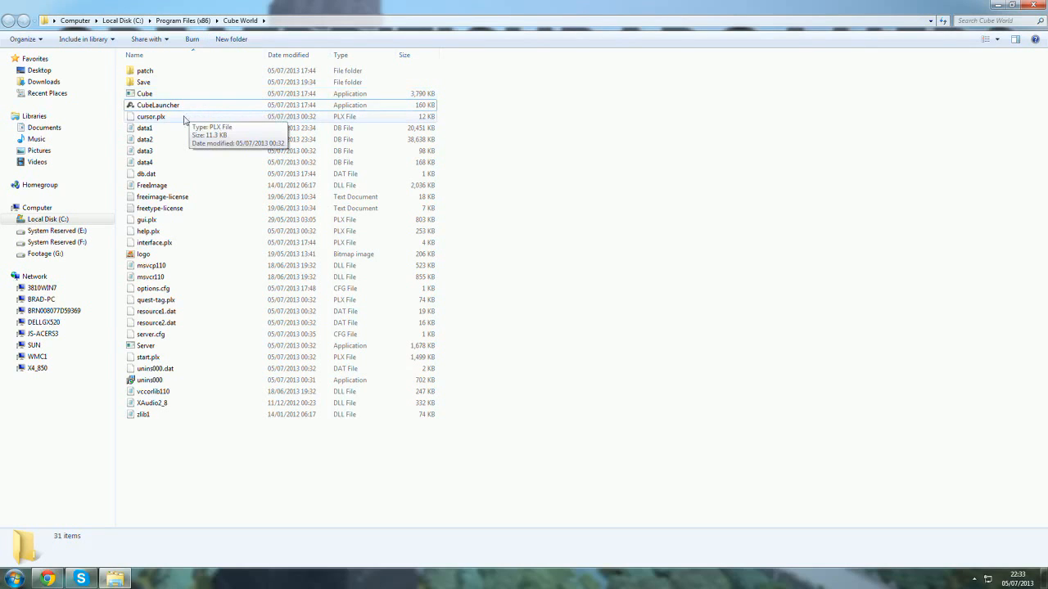
click(150, 116)
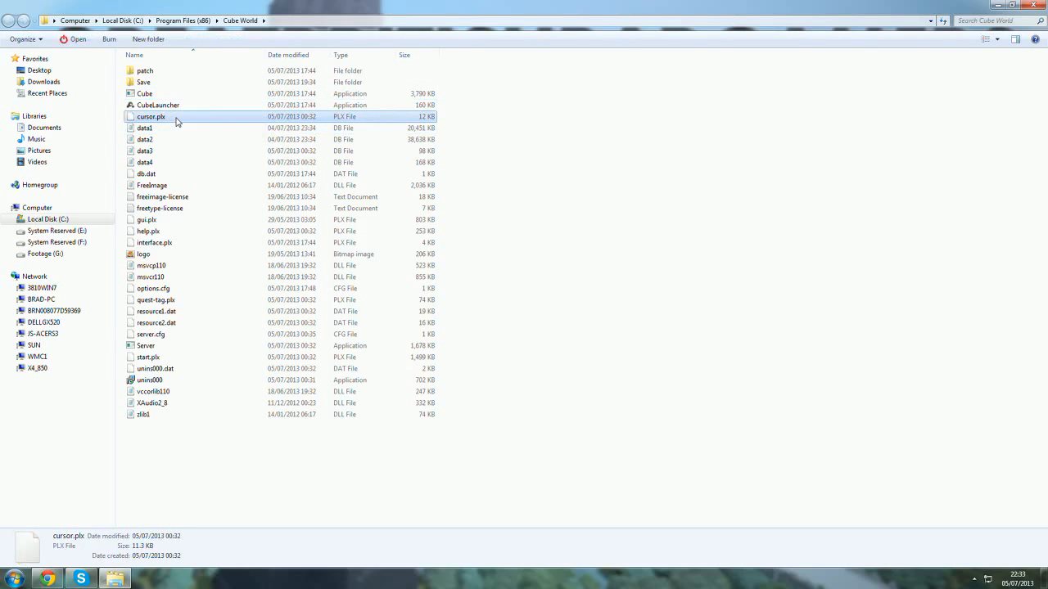